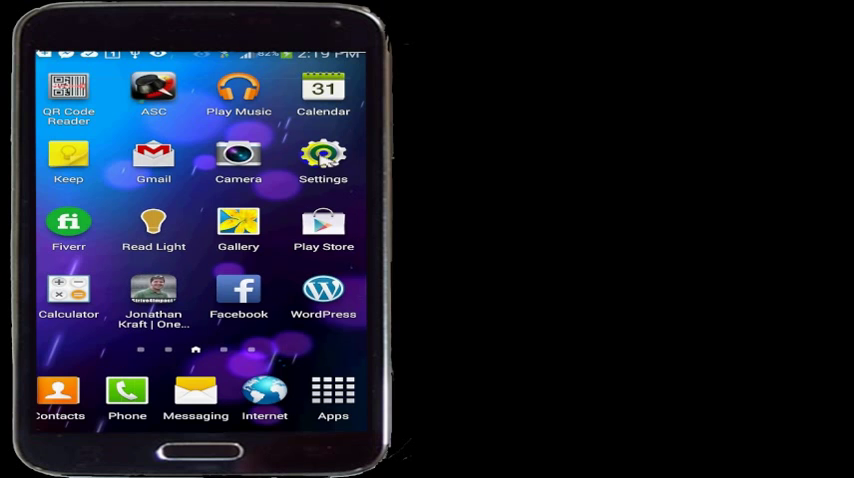
# - Open the Settings app from the home screen
pyautogui.click(323, 160)
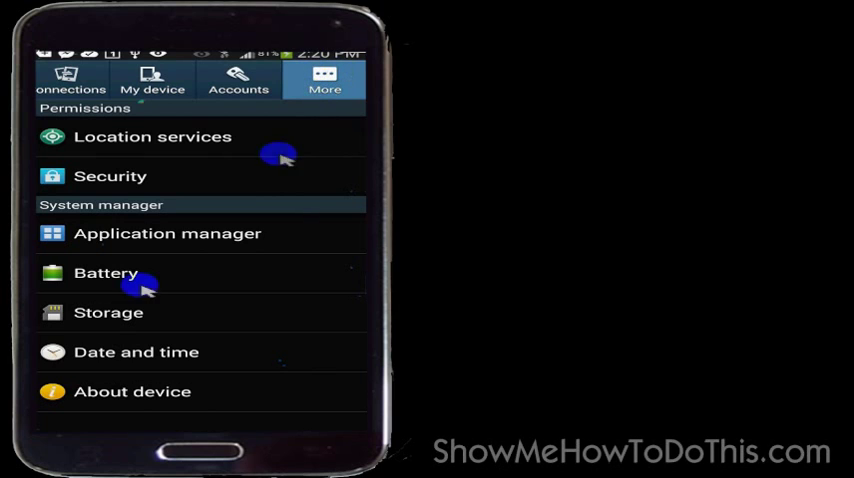
pyautogui.moveTo(90, 396)
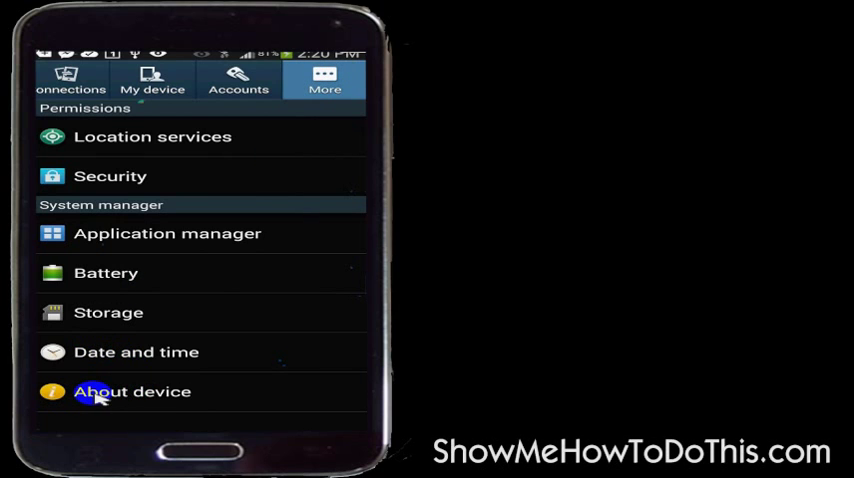
# - Open About device and start a Software update check
pyautogui.click(115, 391)
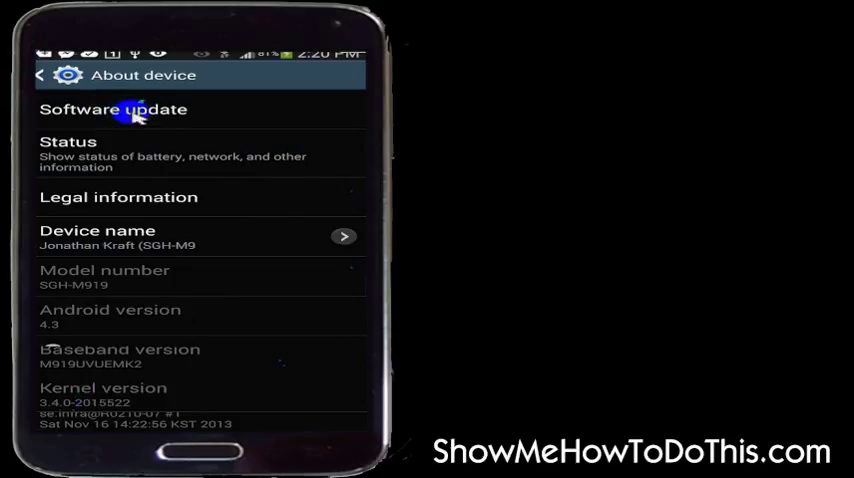
pyautogui.moveTo(120, 298)
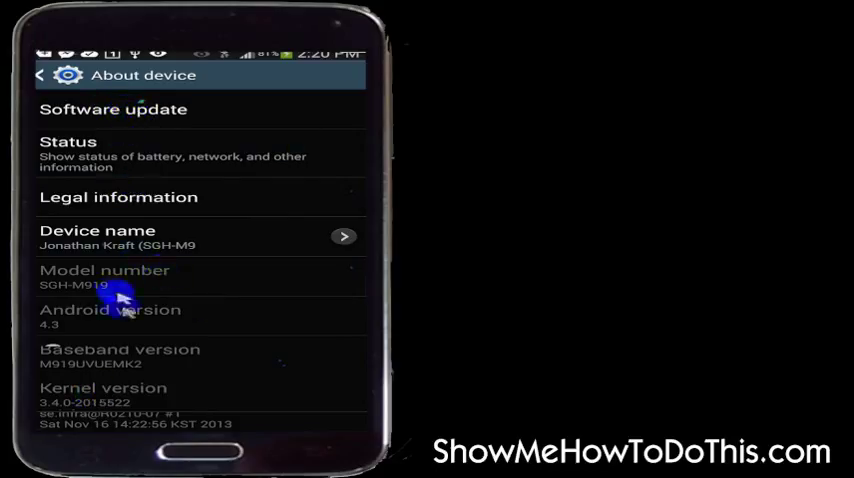
pyautogui.moveTo(79, 110)
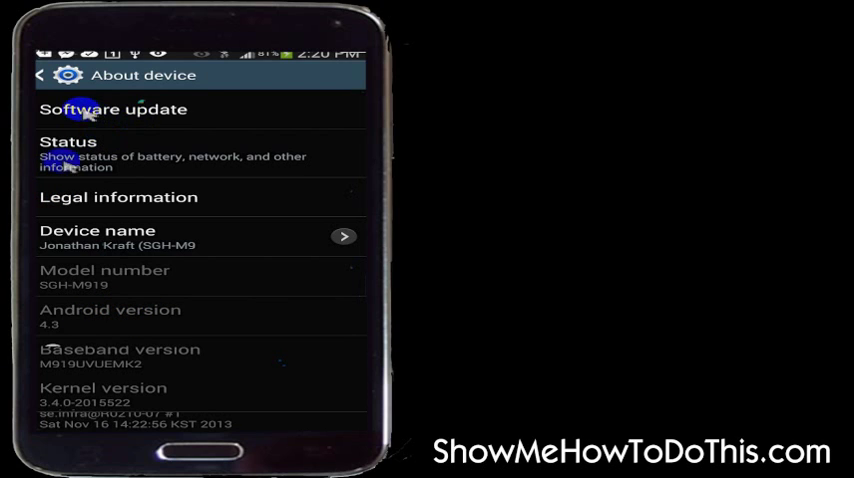
pyautogui.moveTo(90, 323)
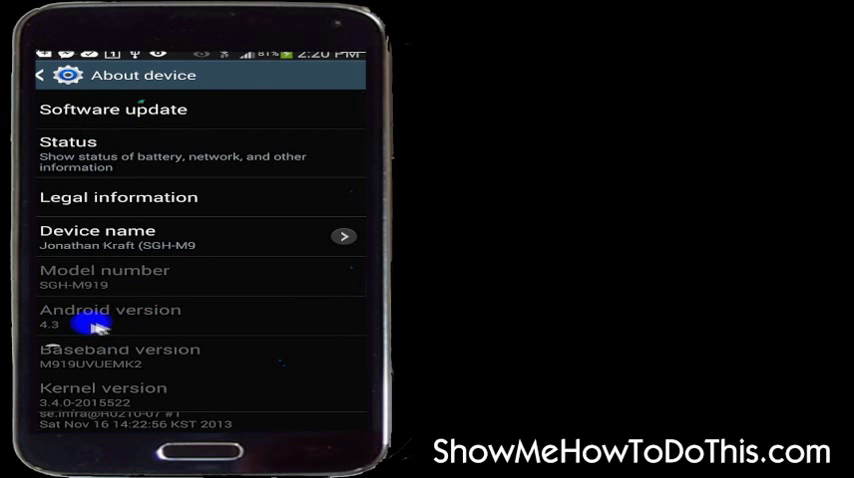
pyautogui.moveTo(103, 321)
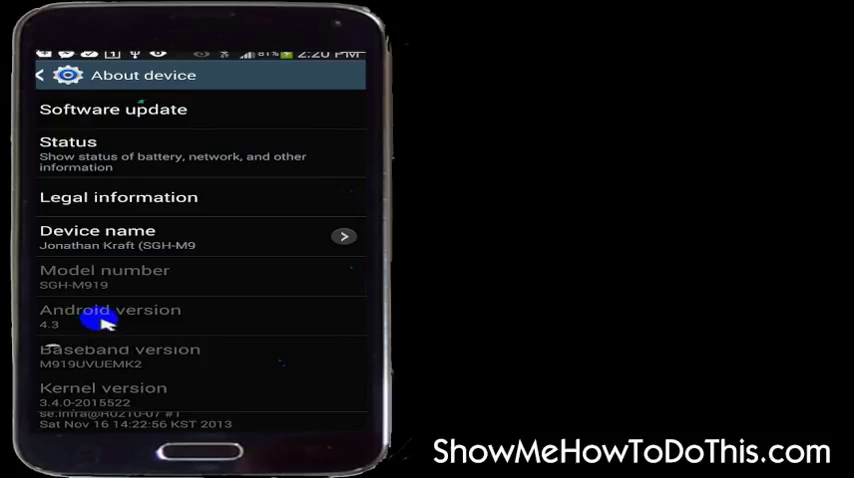
pyautogui.moveTo(95, 120)
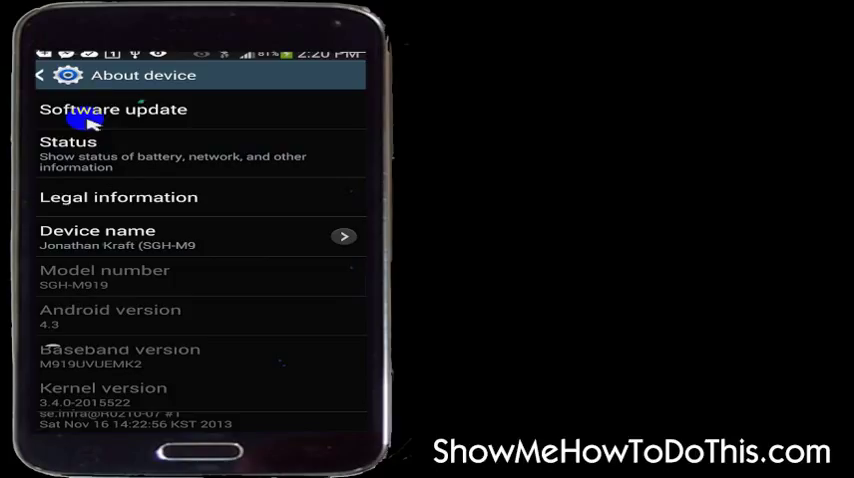
pyautogui.click(105, 114)
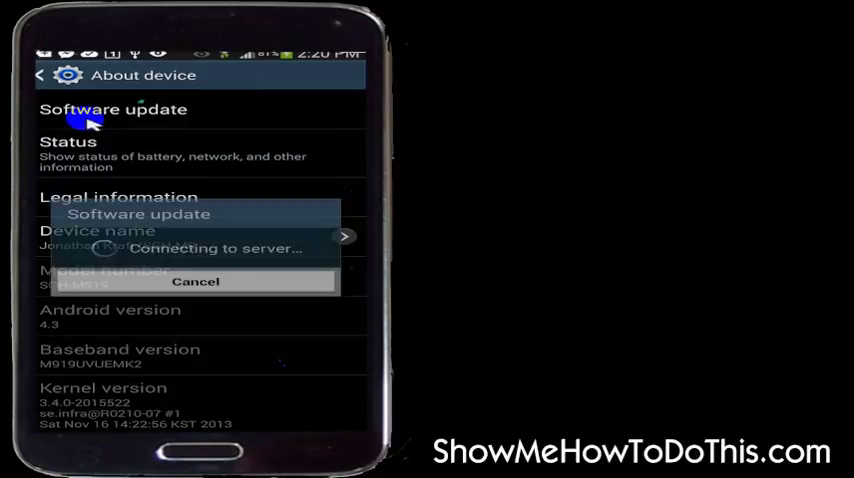